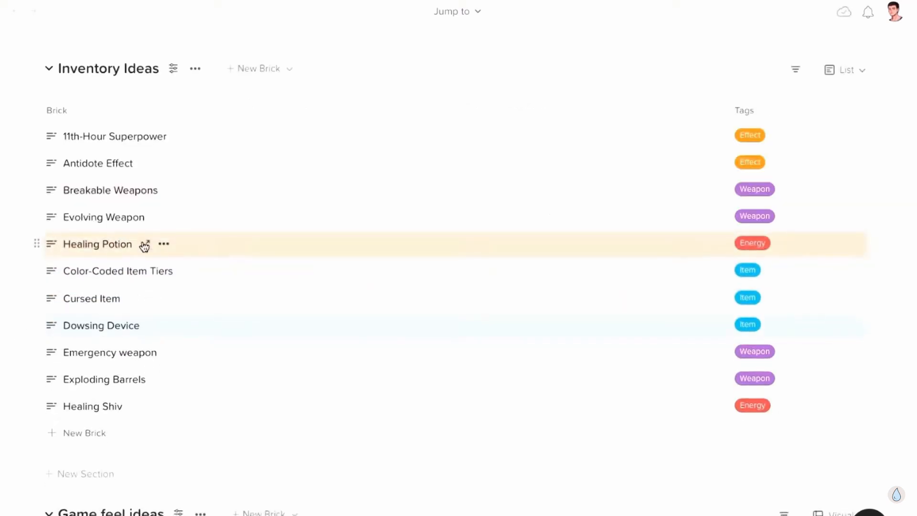
# Step: Scroll down through the Muster (the game) wall sections toward the discussion area
pyautogui.scroll(-3)
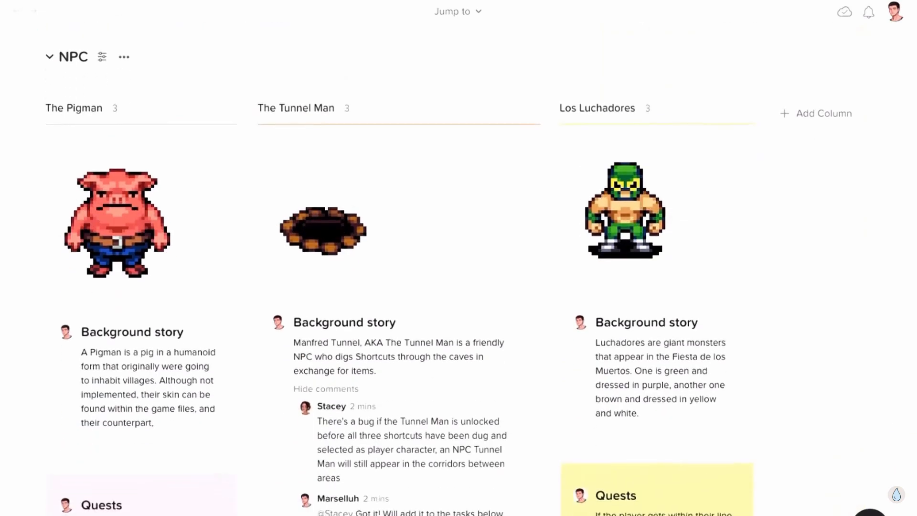
pyautogui.scroll(-3)
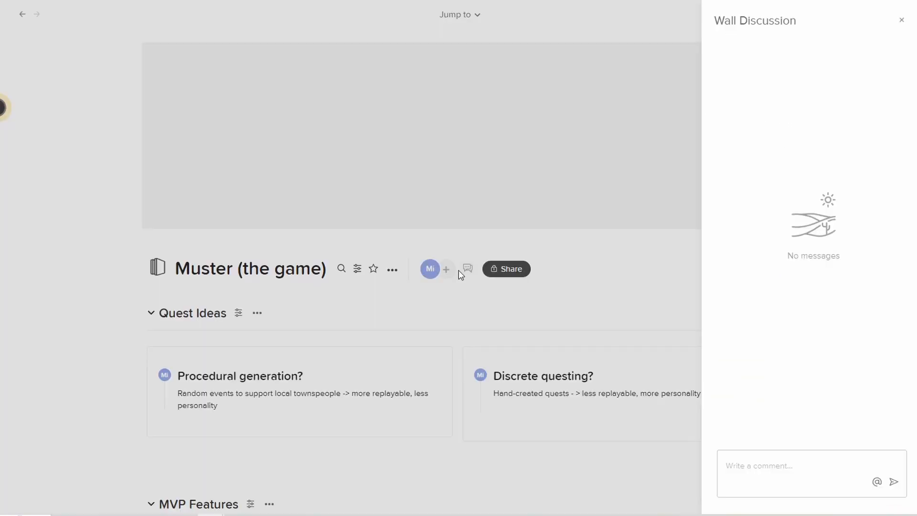
# Step: Post the reply 'You can ch… it to the tasks below' to the bug comment on The Tunnel Man
pyautogui.write('You can ch')
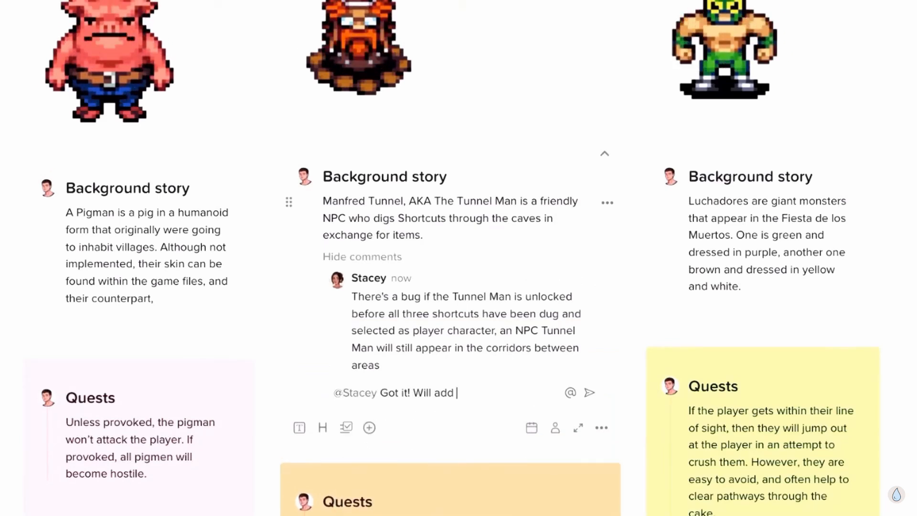
pyautogui.write('it to the tasks below')
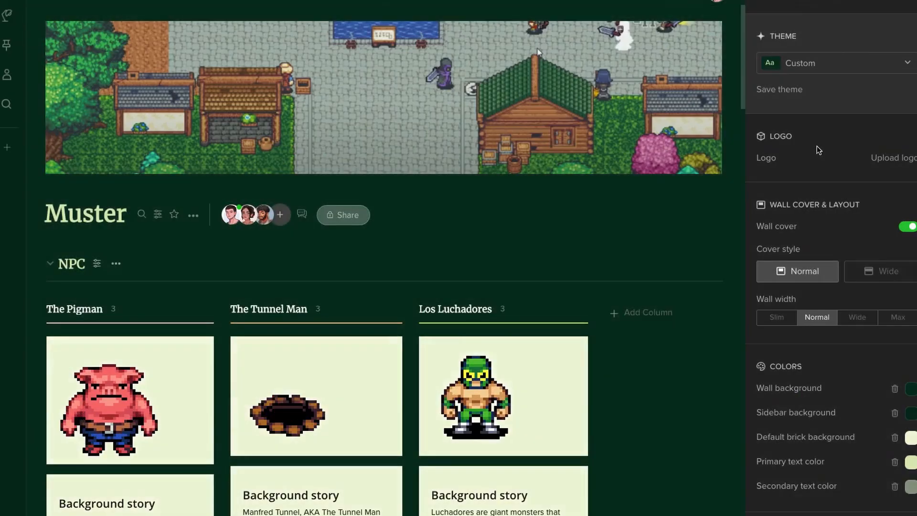
# Step: Apply the light custom theme with a small droplet logo aligned to the centre
pyautogui.click(835, 62)
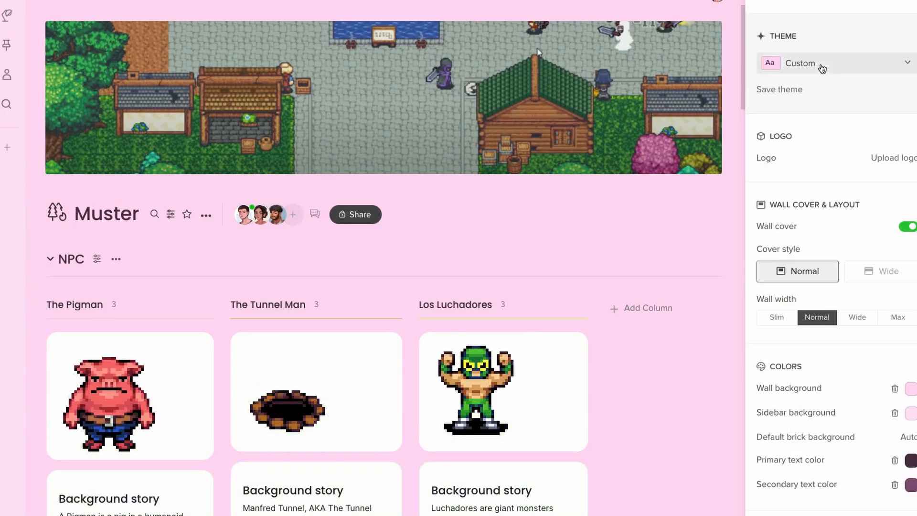
pyautogui.click(893, 157)
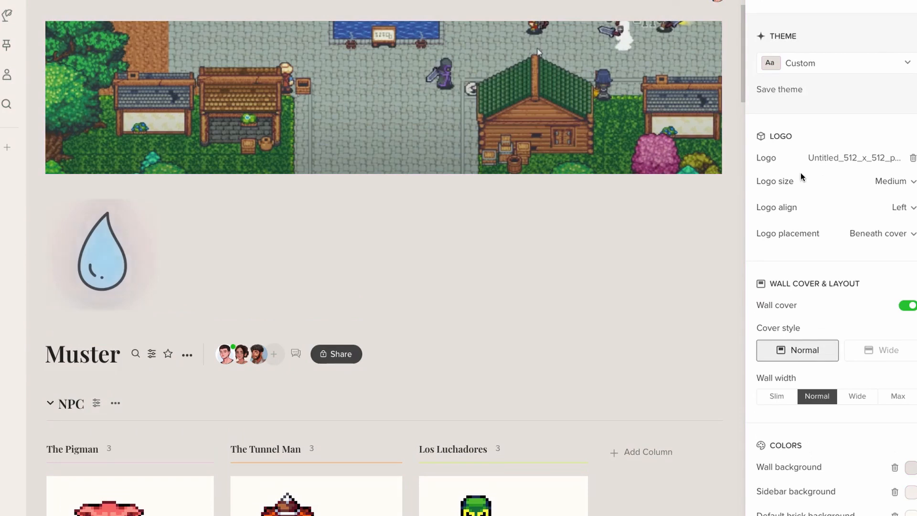
pyautogui.click(889, 181)
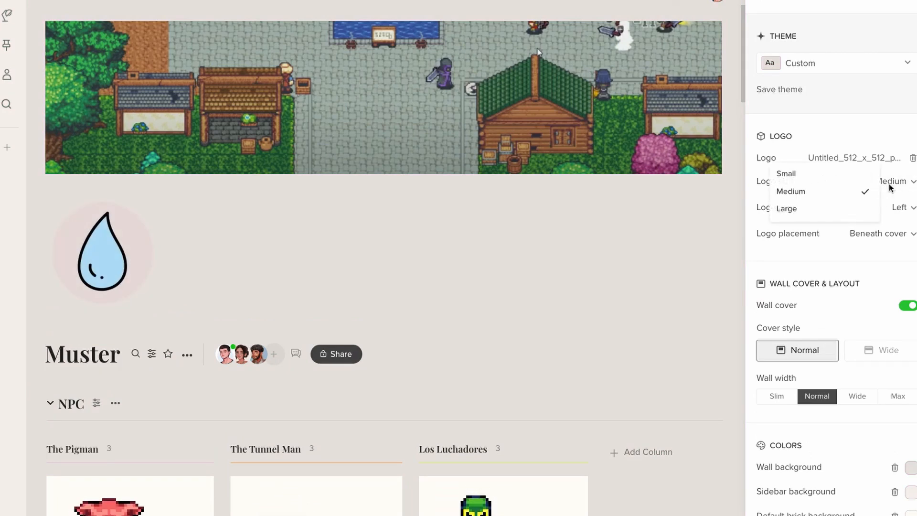
pyautogui.click(787, 173)
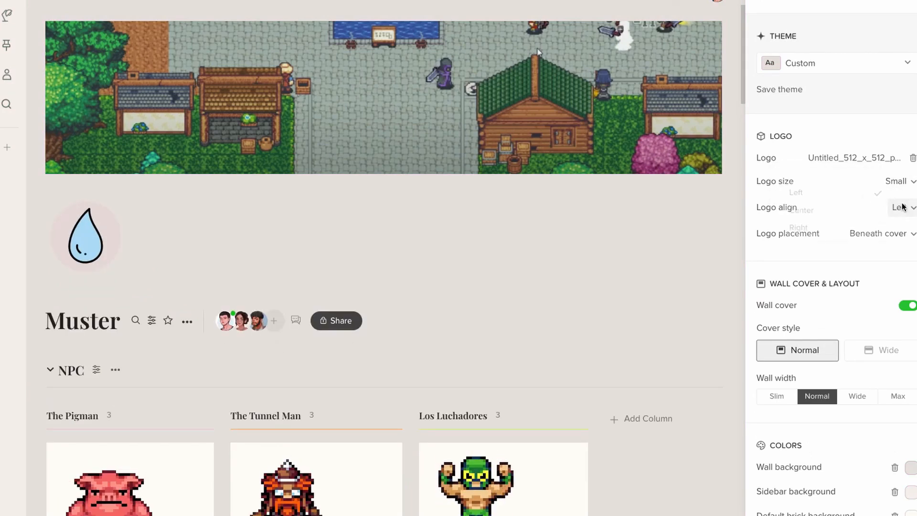
pyautogui.click(796, 210)
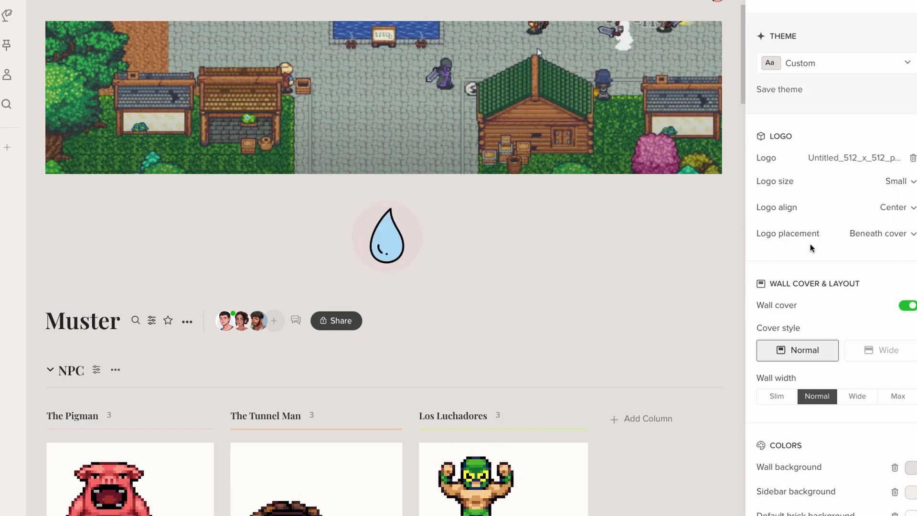
pyautogui.scroll(-3)
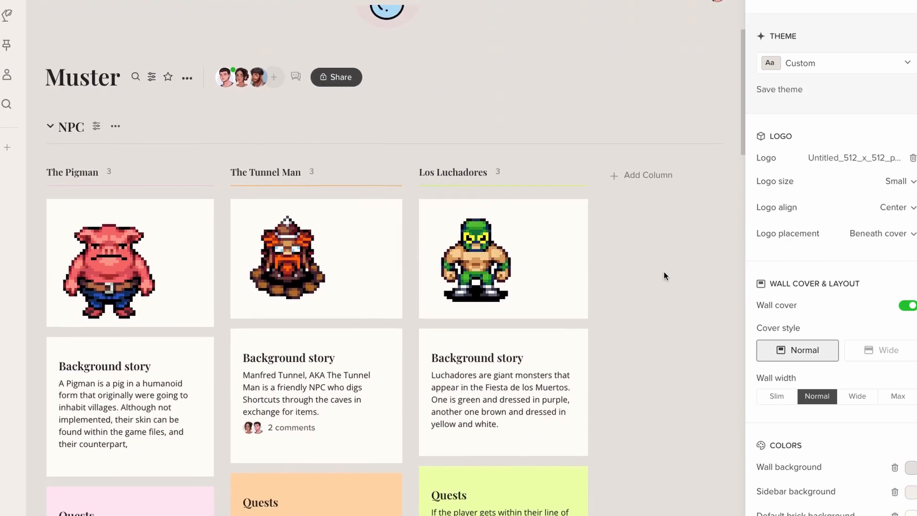
pyautogui.scroll(-3)
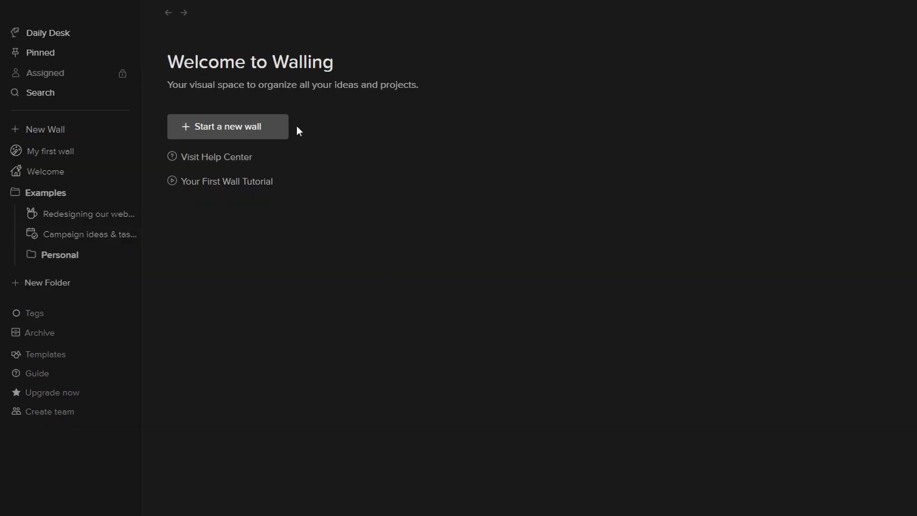
# Step: Start a new wall from the Welcome page to reach the layout and template picker
pyautogui.click(227, 126)
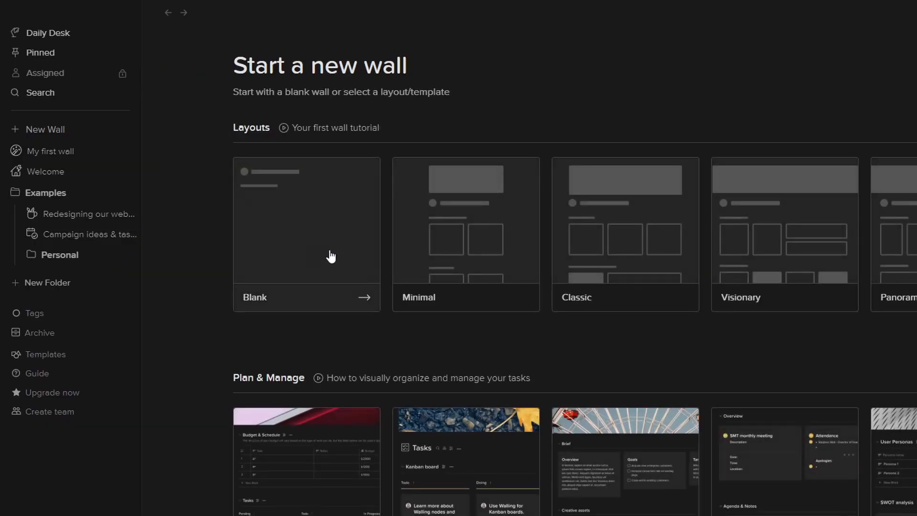
pyautogui.moveTo(494, 240)
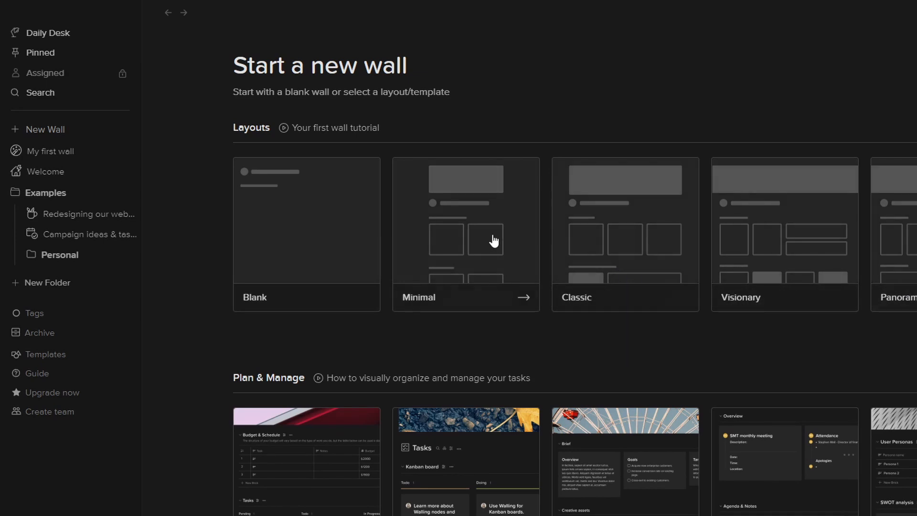